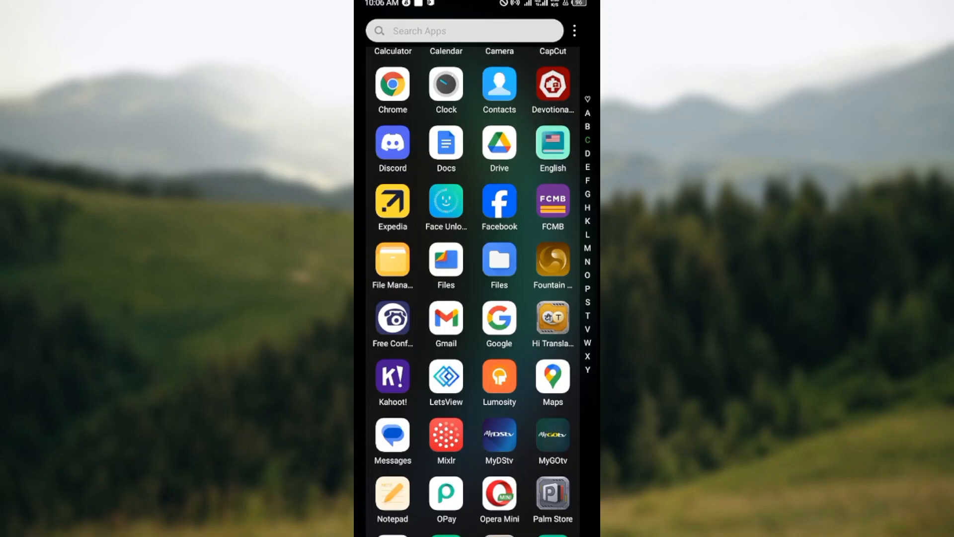
Launch Kahoot! and scroll its home screen to the Gaming peasy kahoot
click(393, 377)
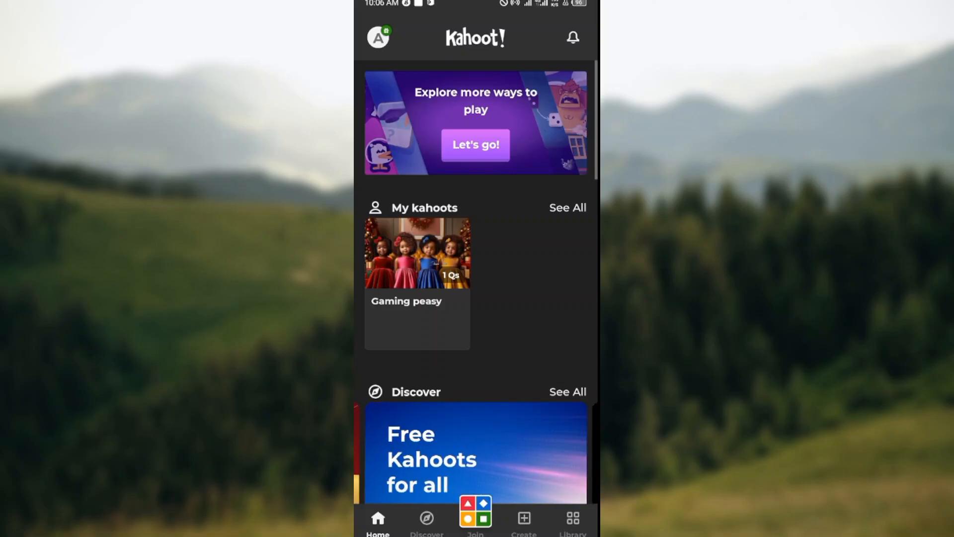
scroll(down, 3)
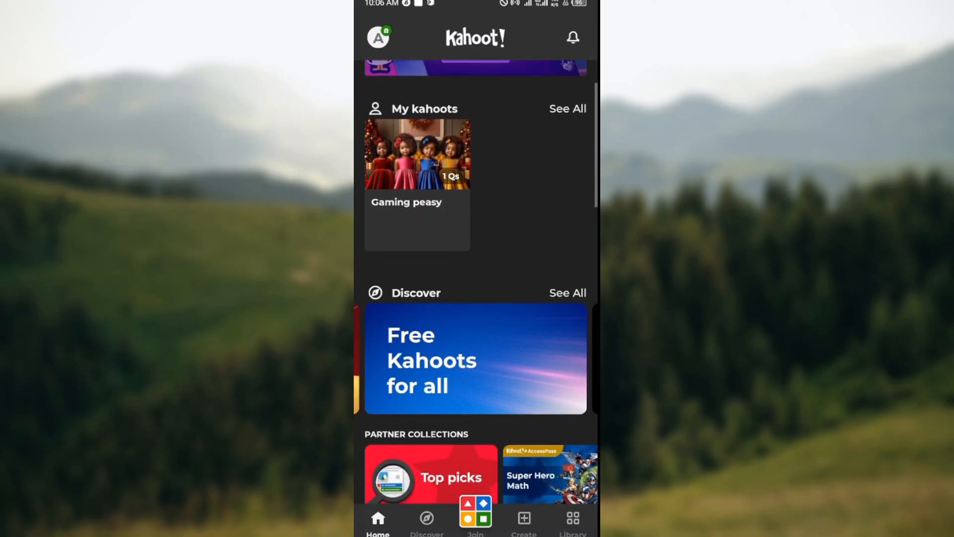
scroll(down, 3)
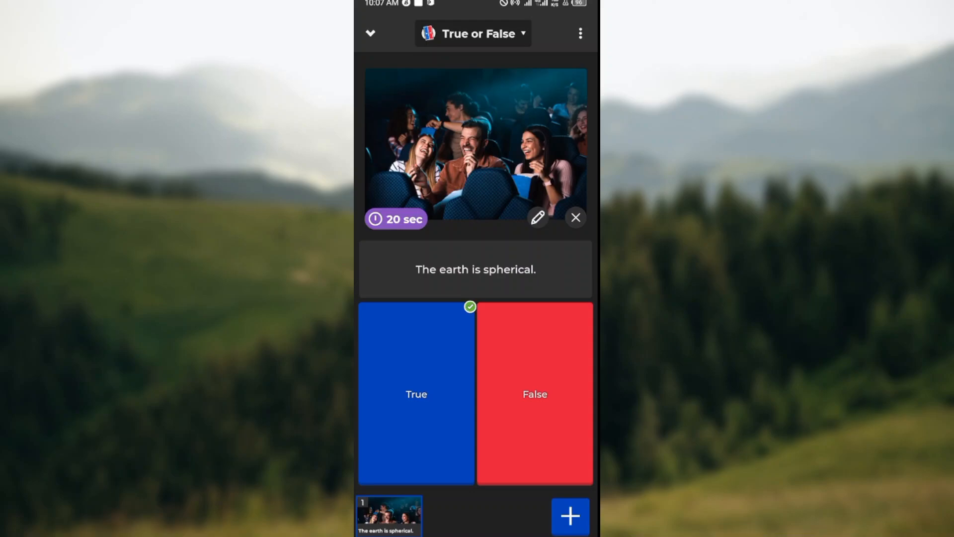
Set the question to award 0 points via the three-dot menu's Change points dialog
click(579, 34)
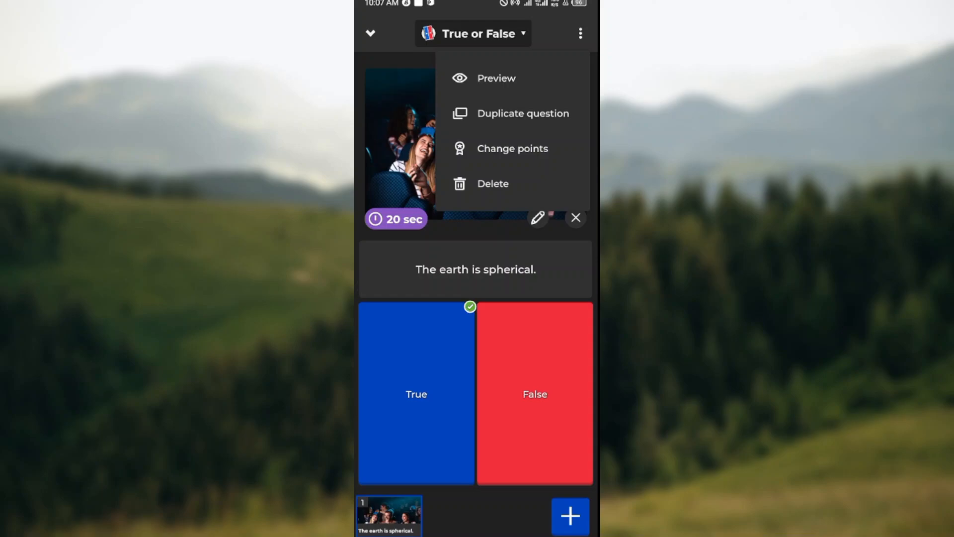
click(513, 148)
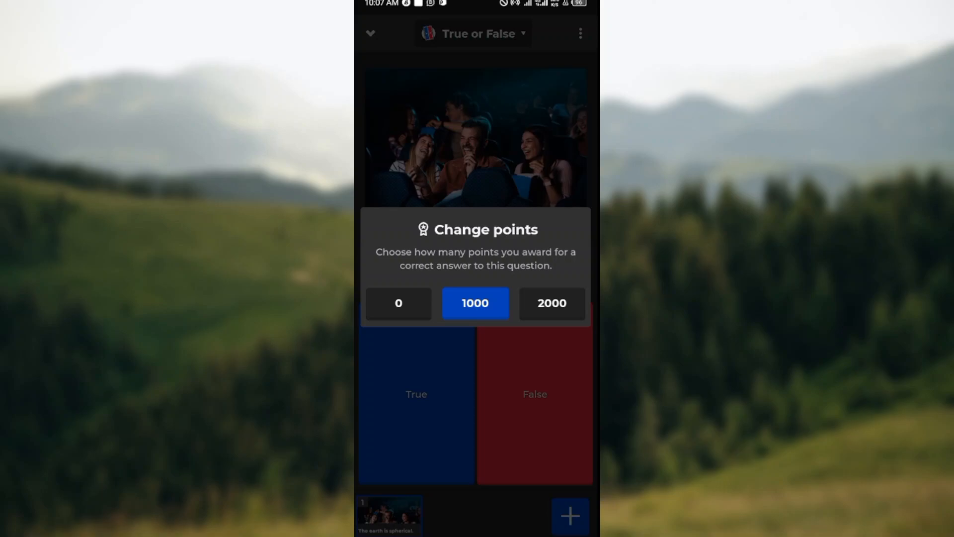
click(398, 303)
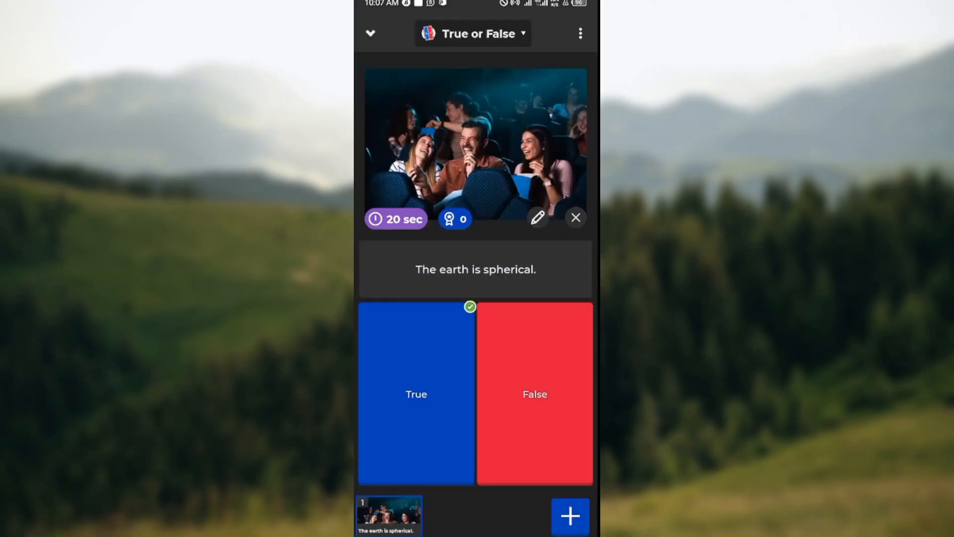
Award 2000 points from the points badge, then reopen Change points from the three-dot menu
click(454, 219)
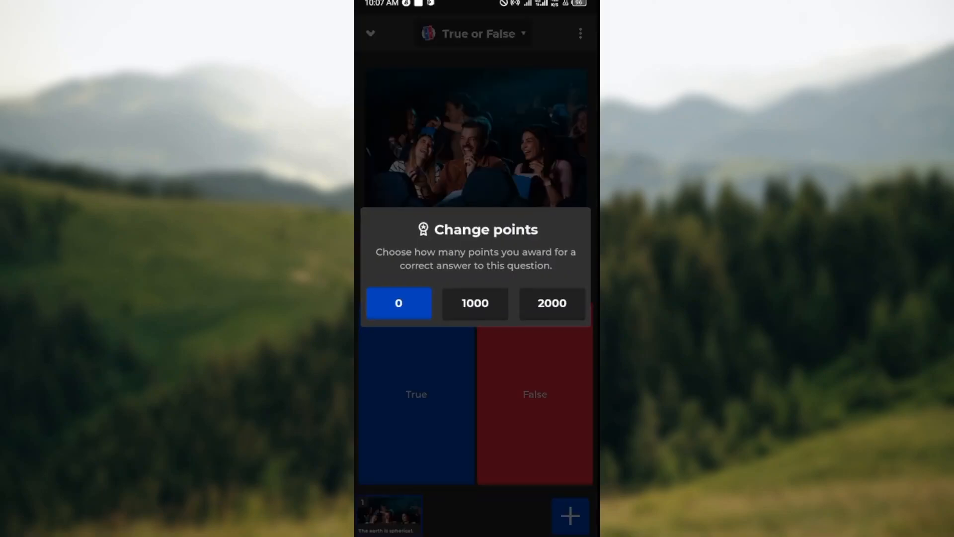
click(551, 303)
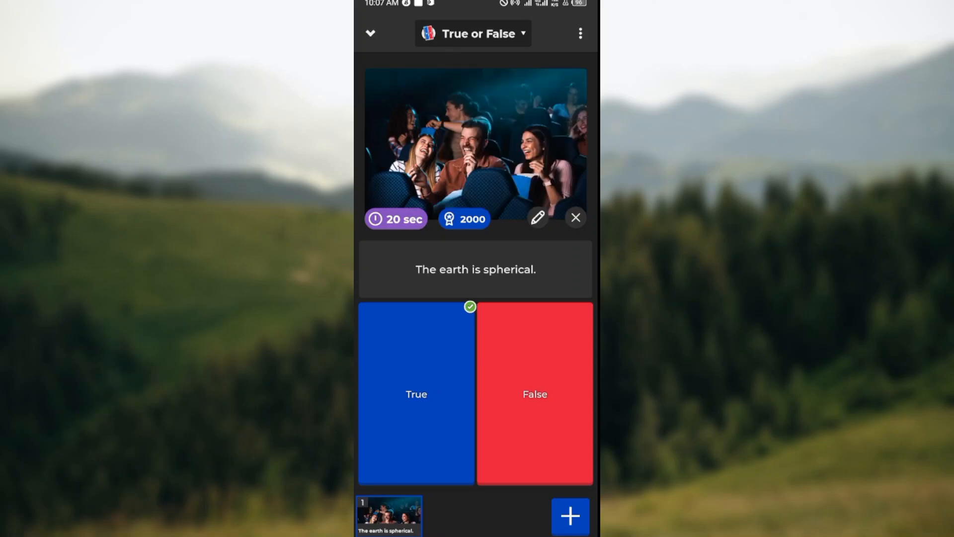
click(579, 33)
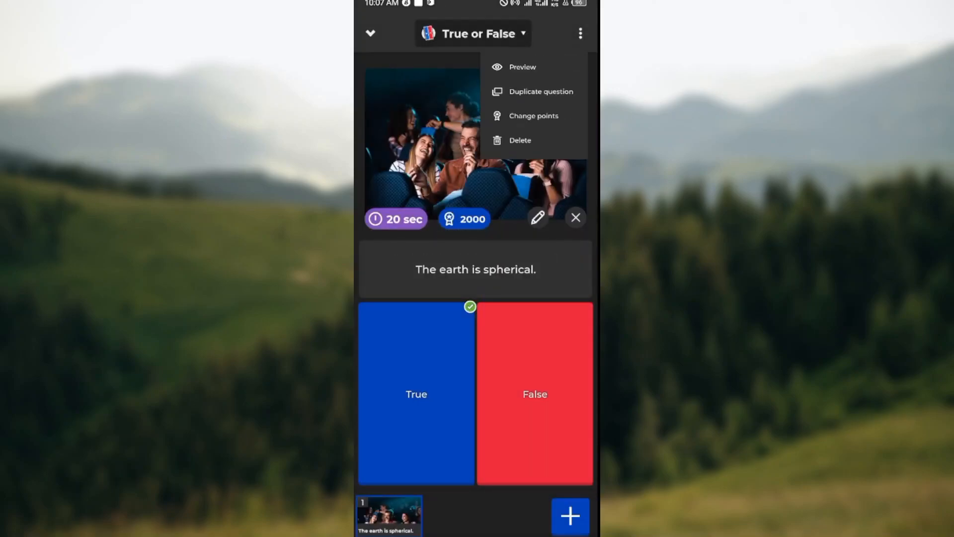
click(533, 115)
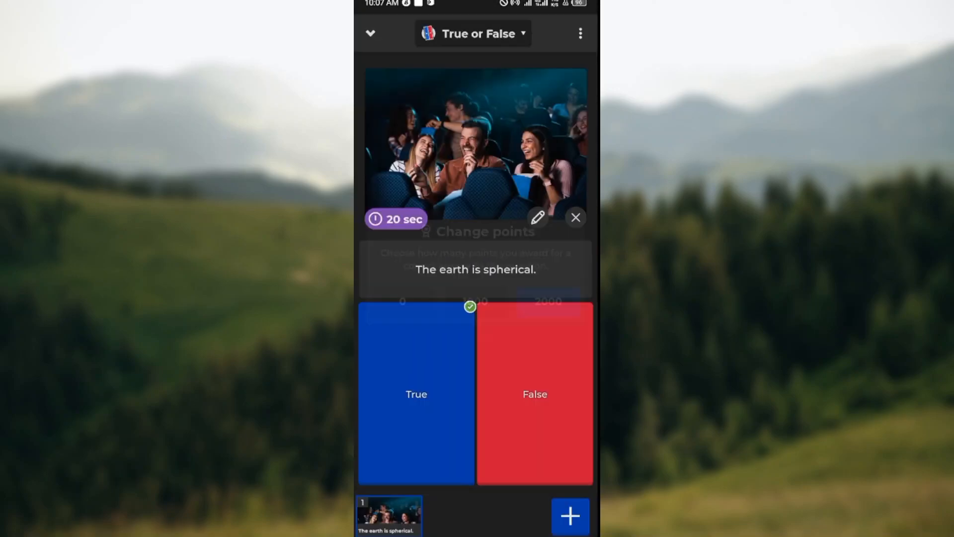